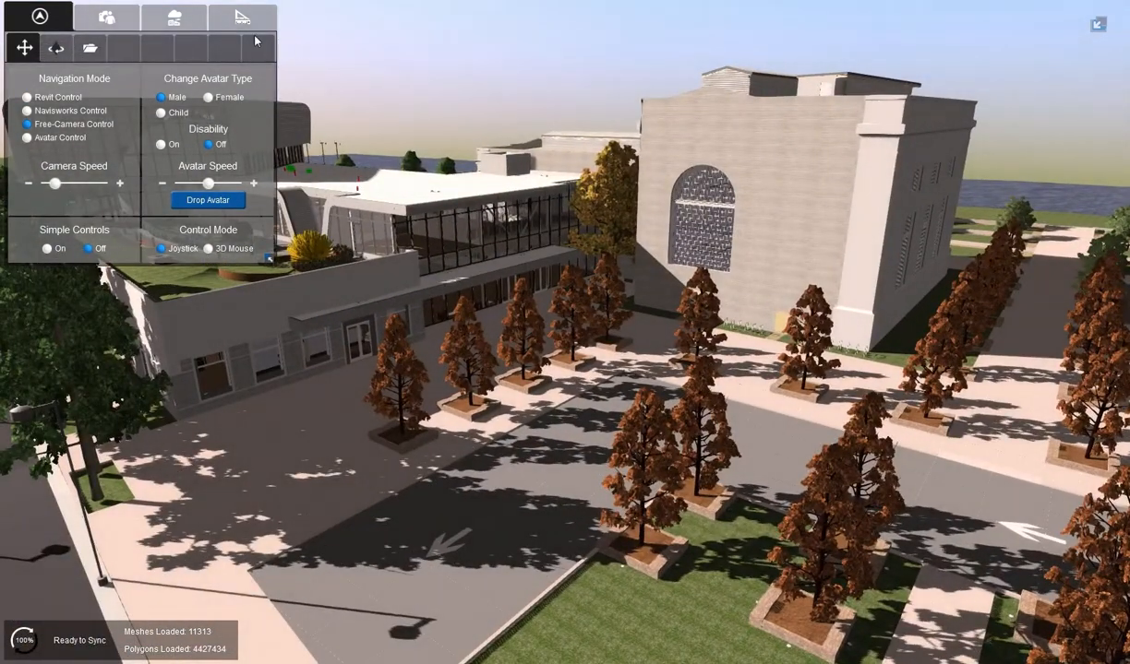
- Turn on cross-sectioning with Plane1 and orbit to view the exposed ducts and pipes
left_click(241, 16)
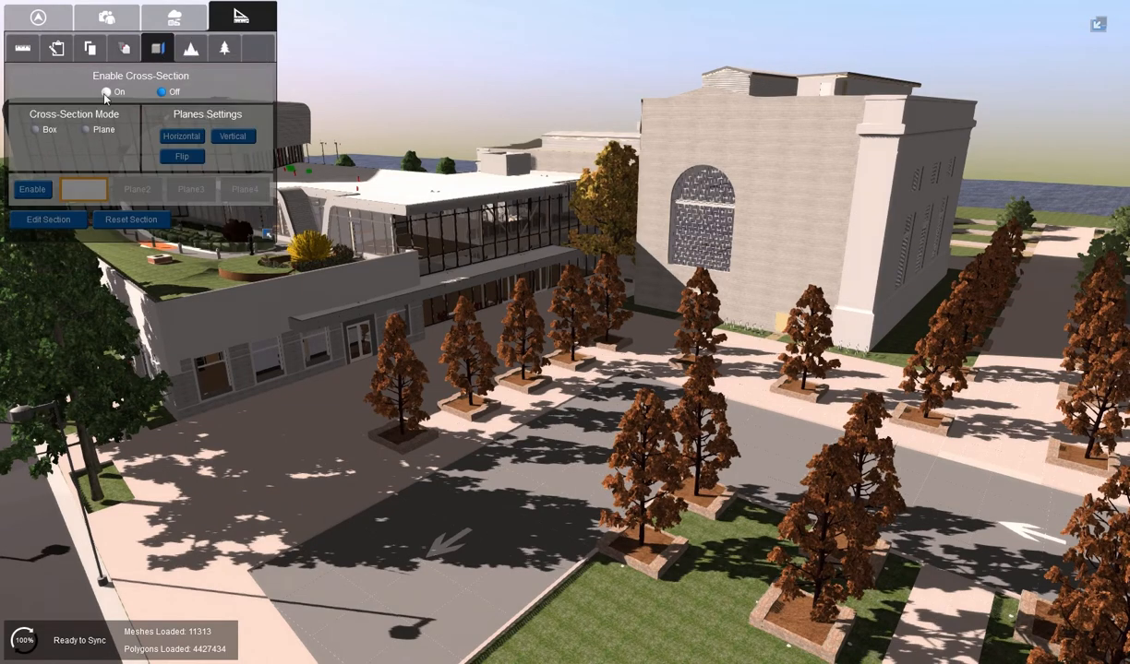
left_click(107, 91)
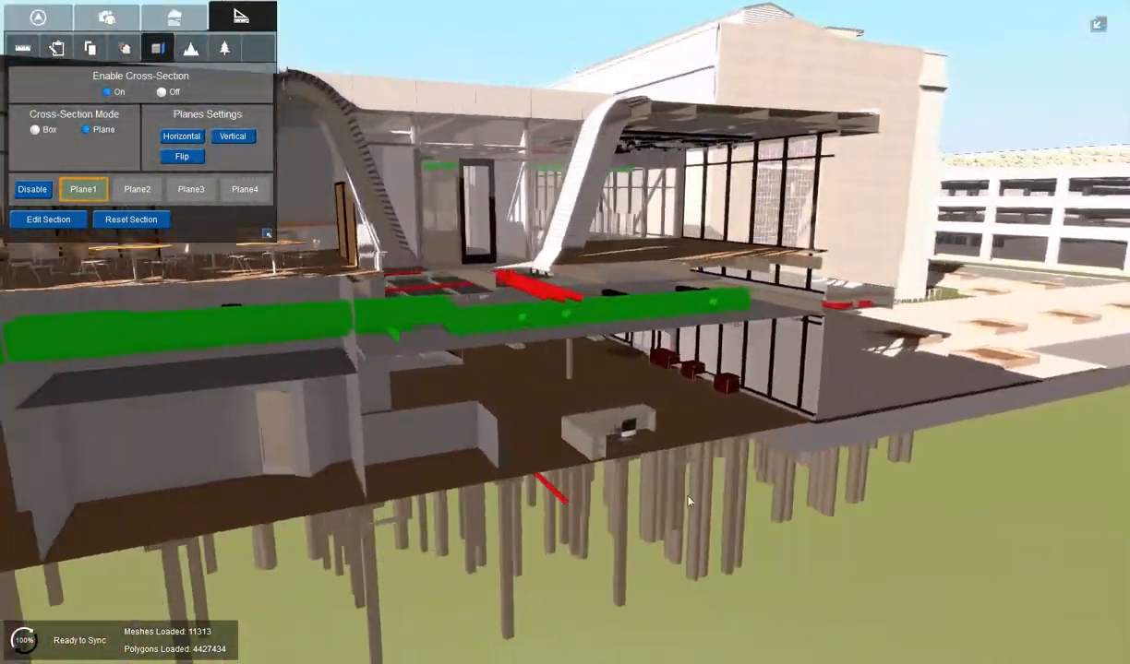
left_click_drag(687, 501, 317, 506)
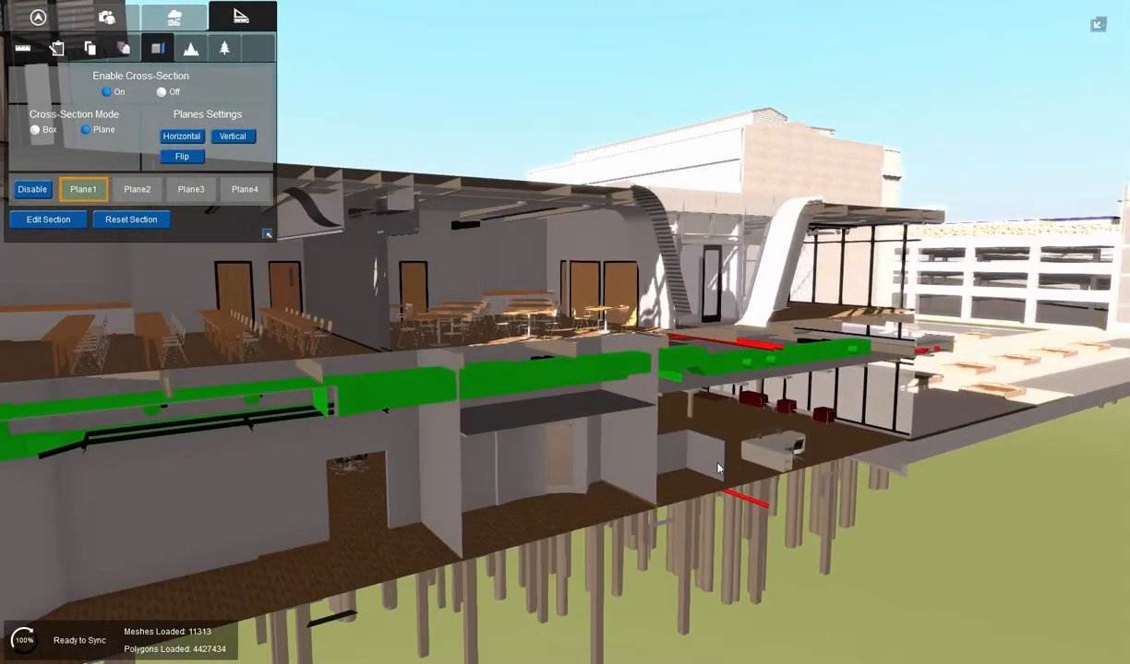
- Set the Render Color mode to Abstract in Camera Settings
left_click(106, 17)
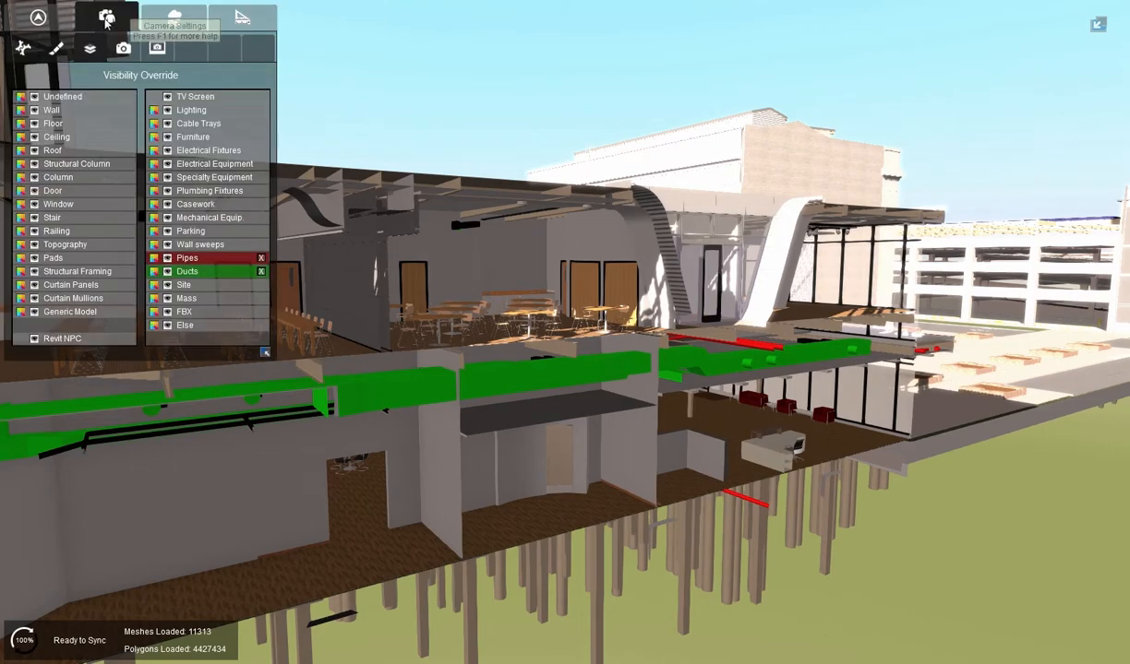
left_click(106, 17)
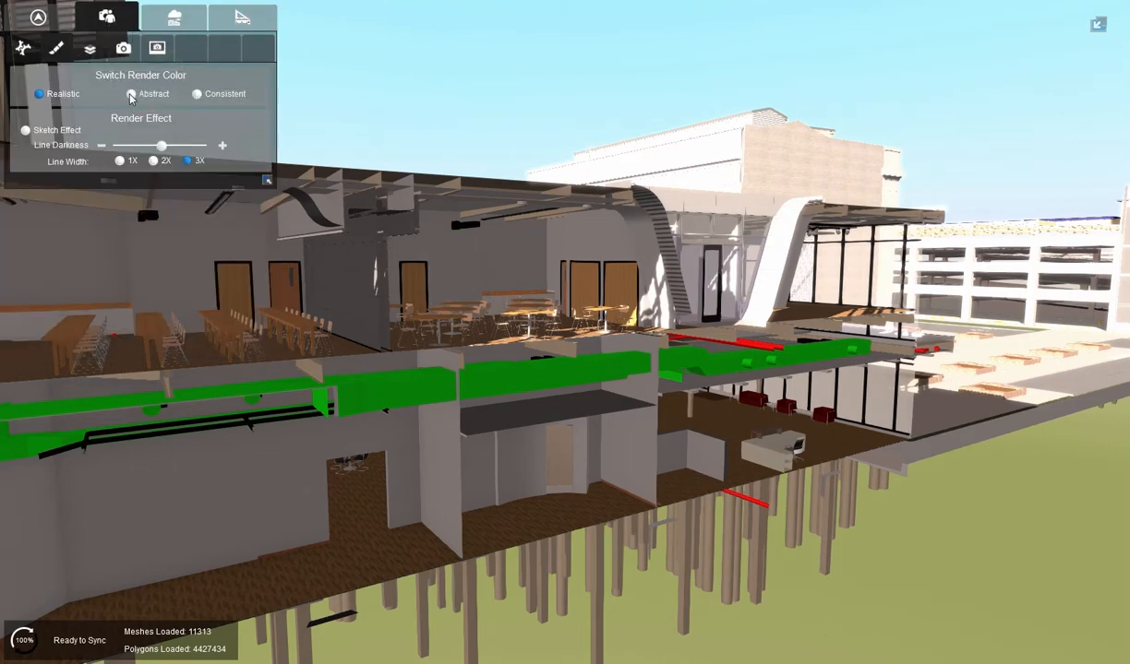
left_click(131, 94)
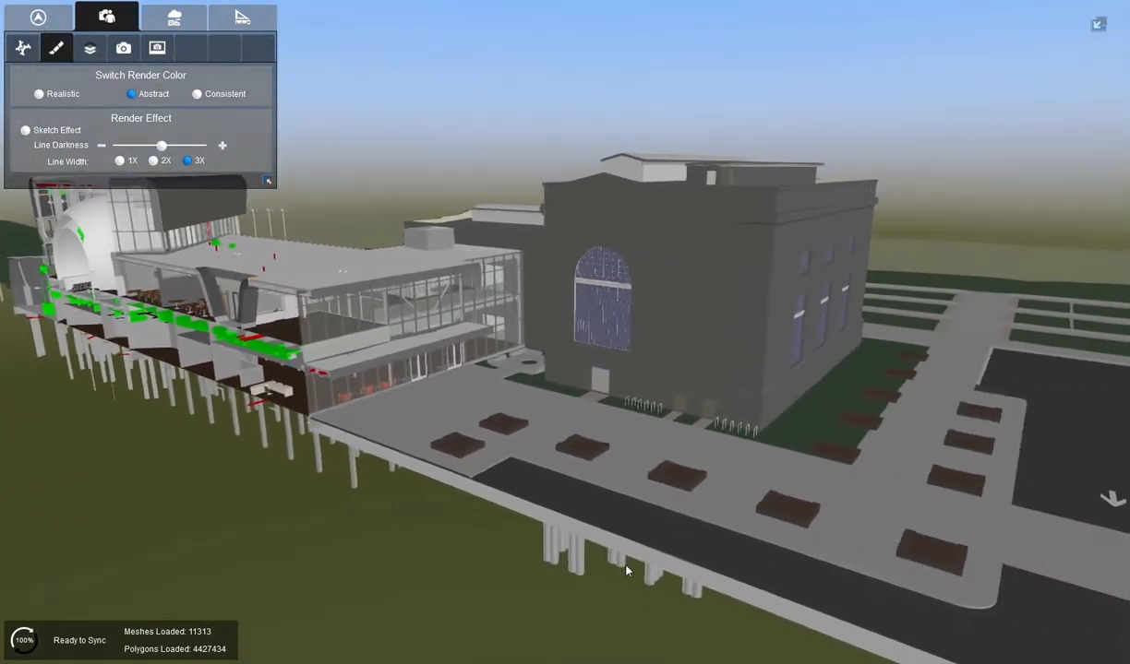
- Select and enable Plane2 in the Cross-Section panel to cut the stone hall
left_click(242, 17)
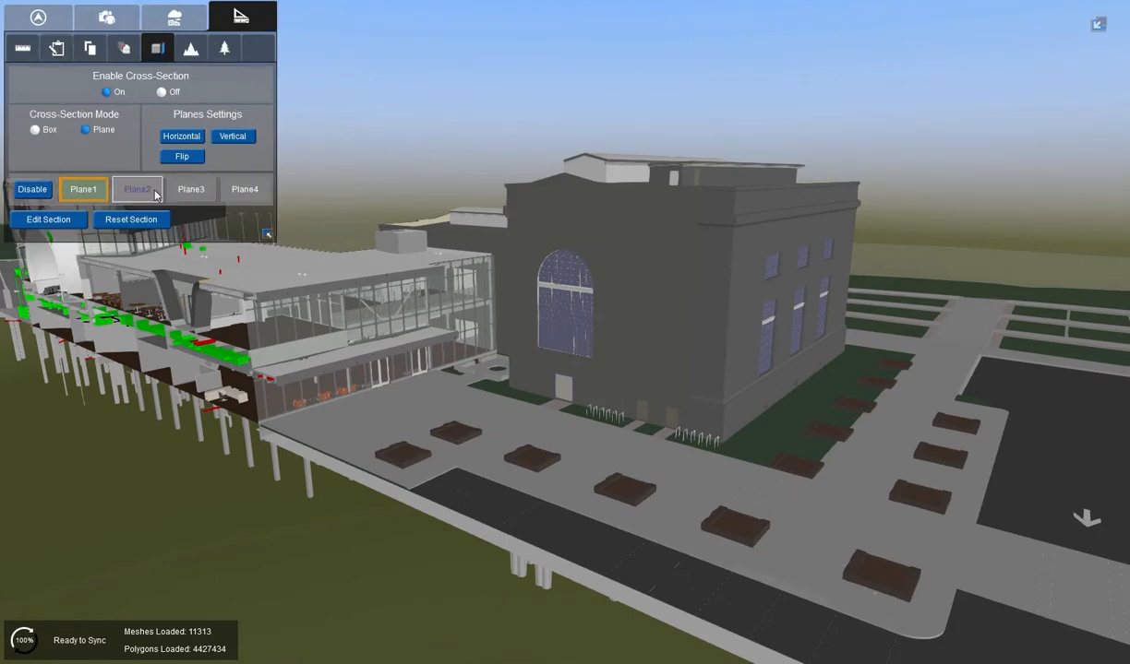
left_click(136, 189)
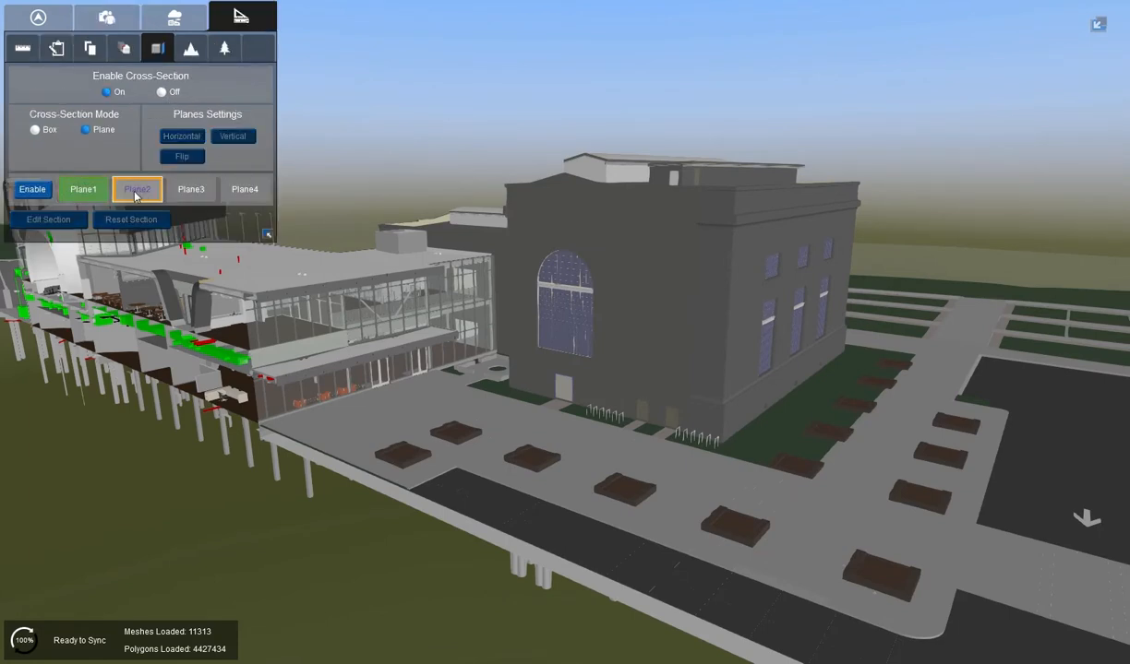
left_click(33, 189)
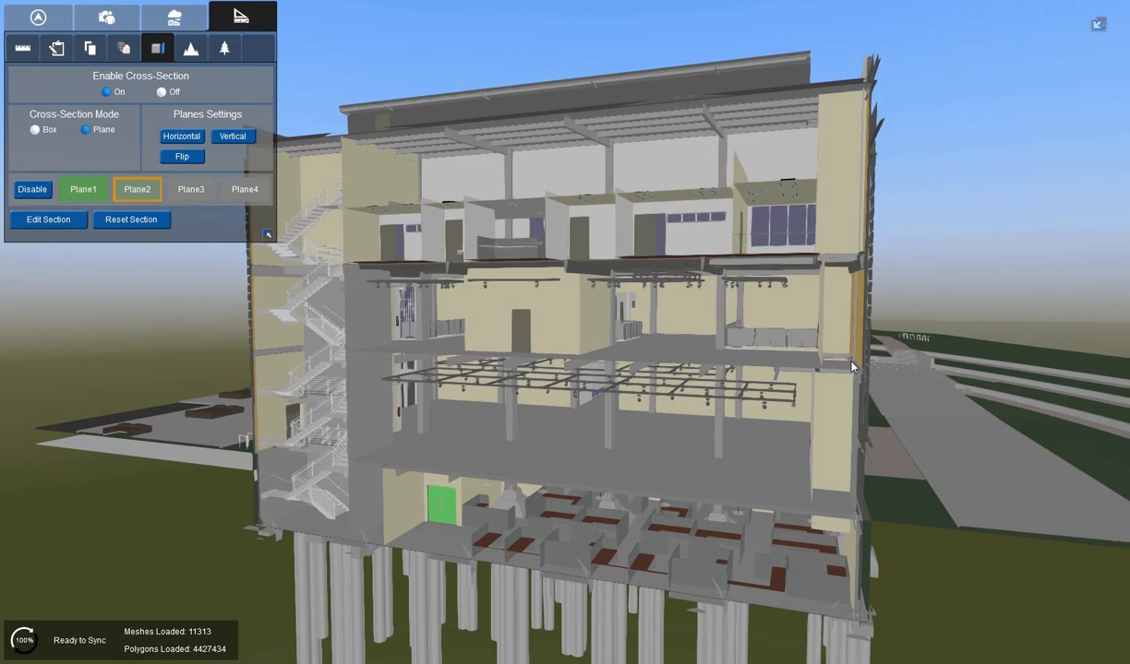
mouse_move(626, 362)
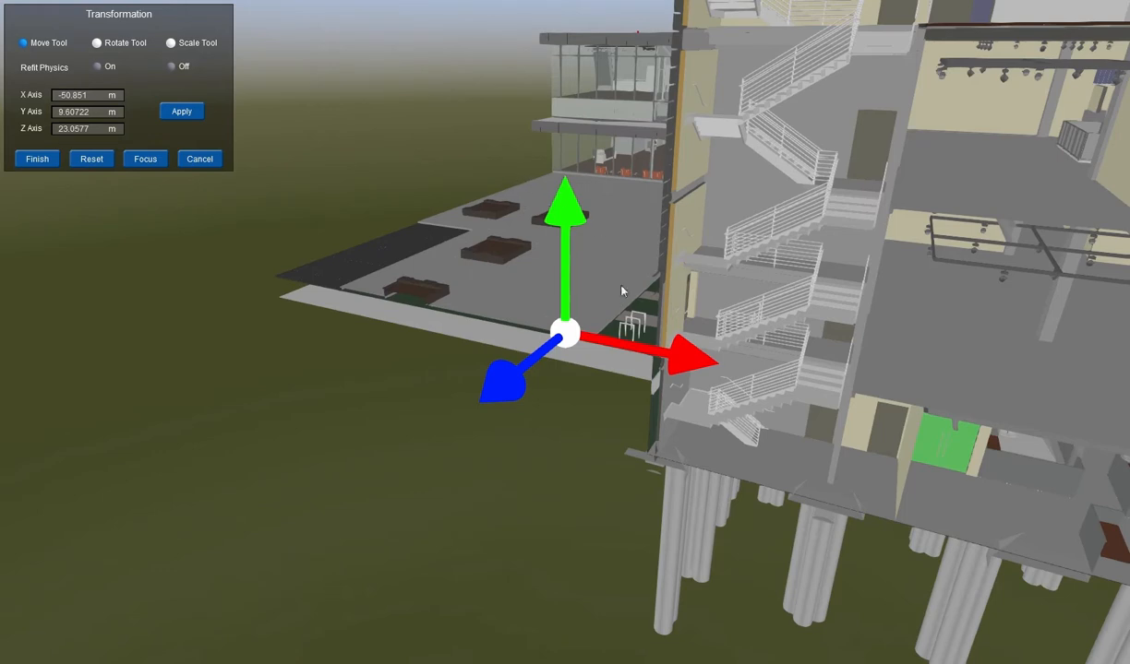
mouse_move(681, 348)
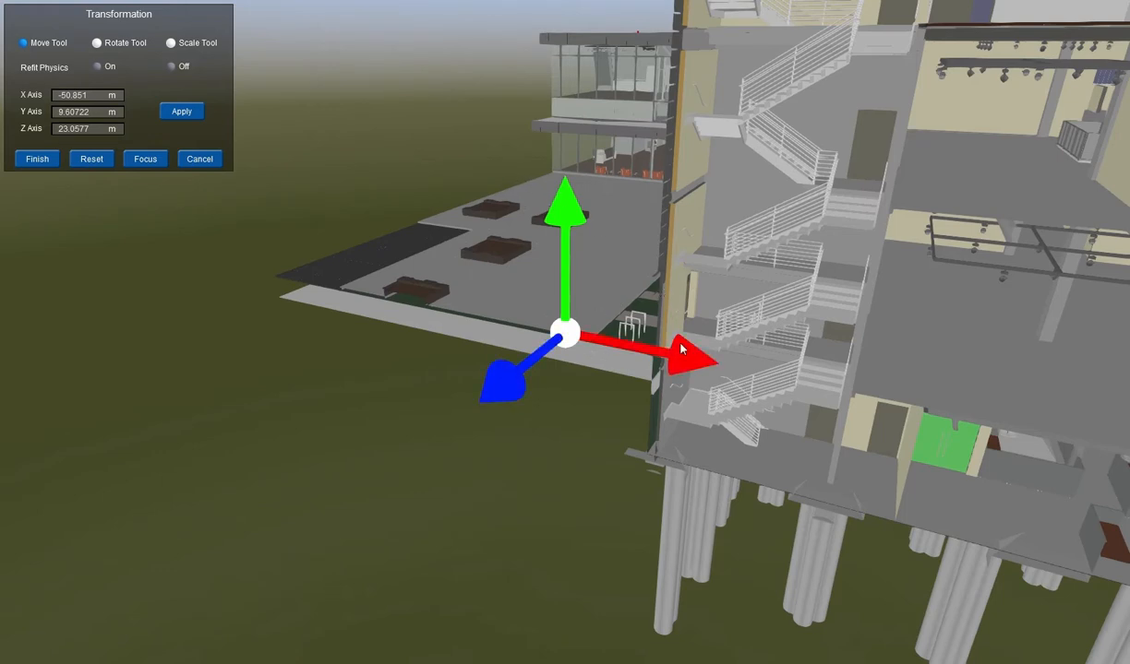
mouse_move(591, 247)
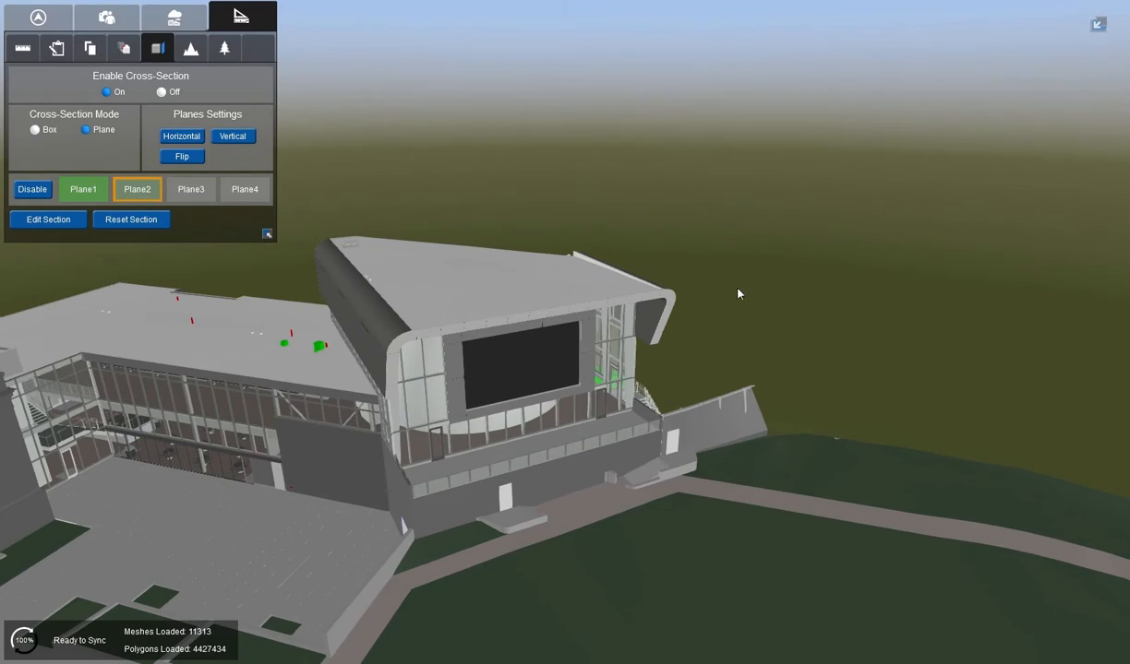
mouse_move(391, 466)
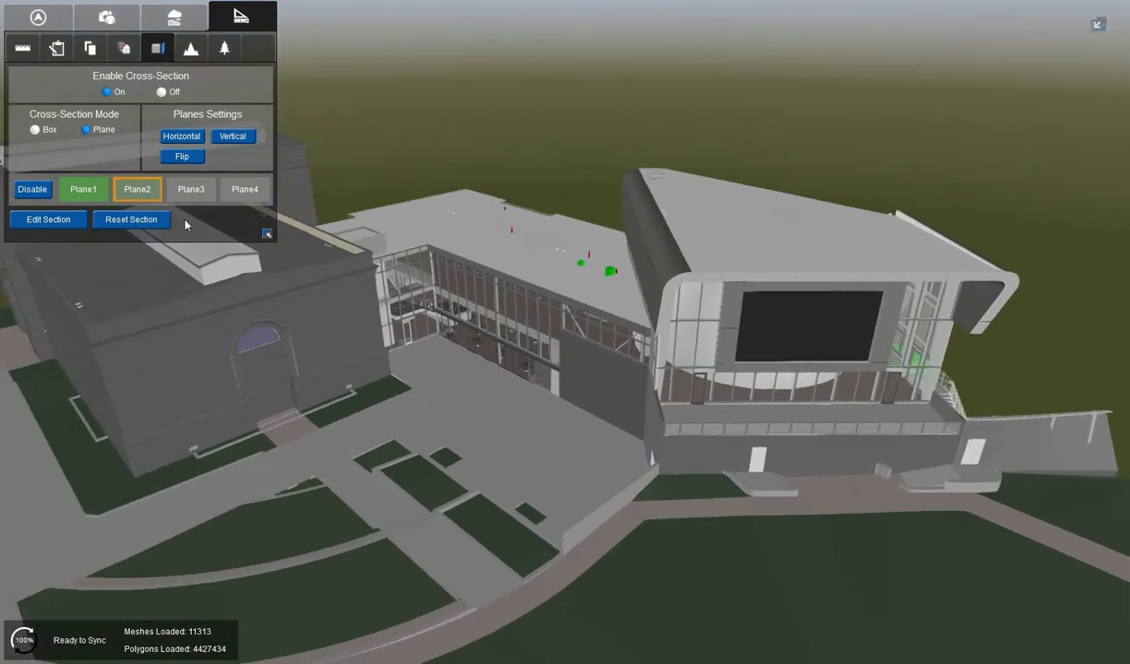
- Enable Plane3 and orbit to inspect the auditorium's dome seating and ducts
left_click(191, 190)
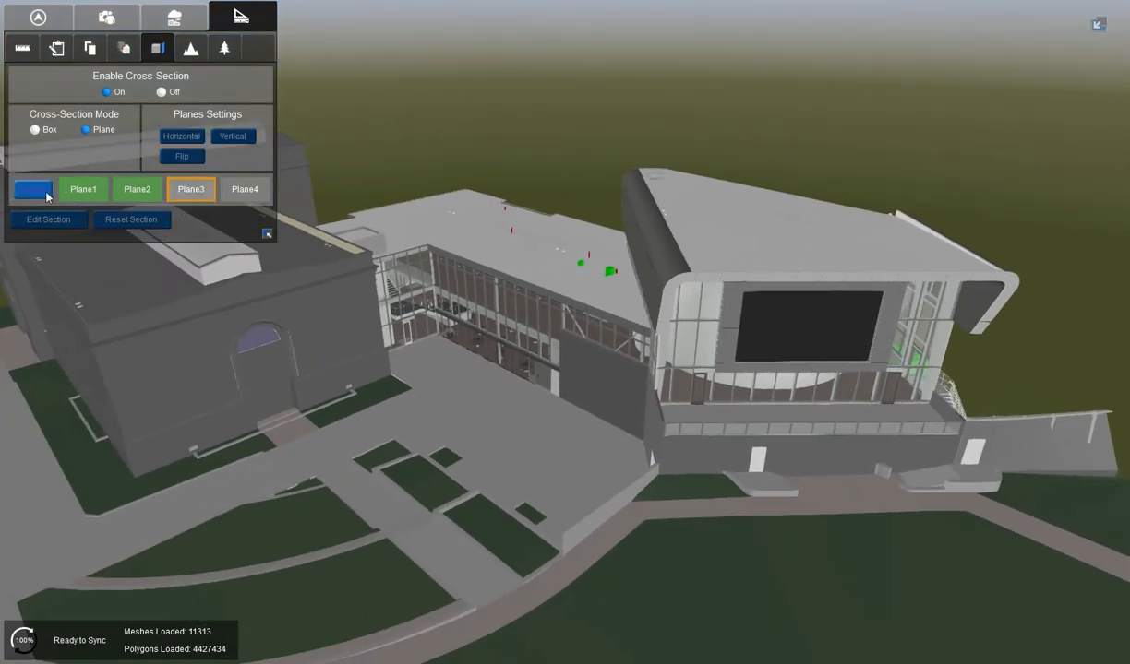
left_click(32, 190)
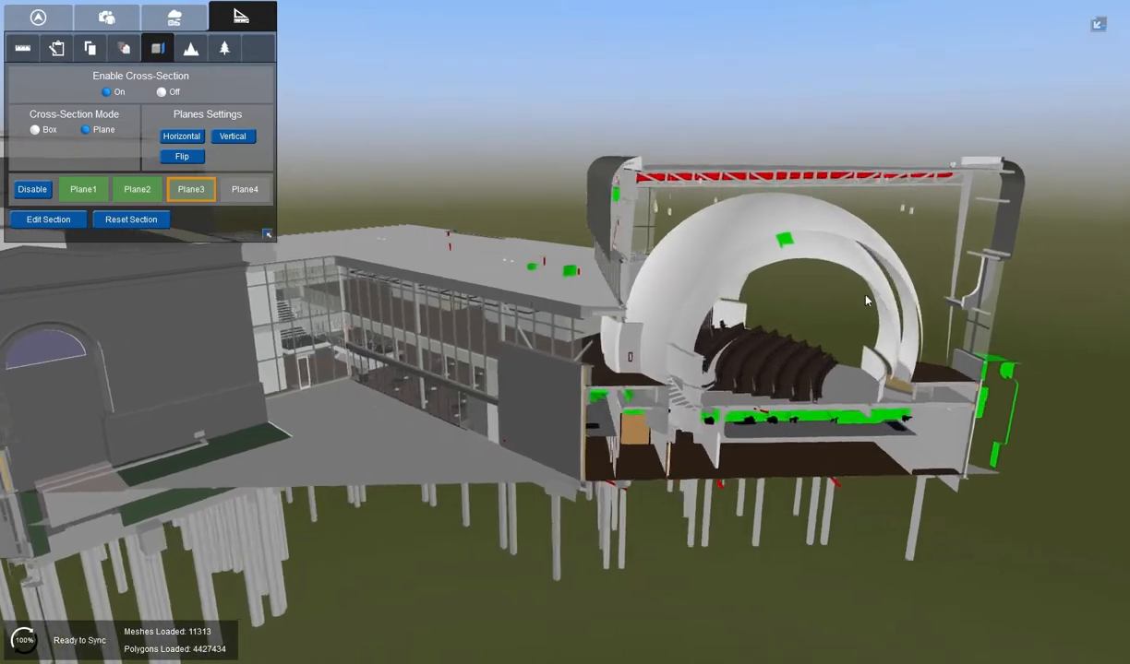
left_click_drag(867, 300, 688, 312)
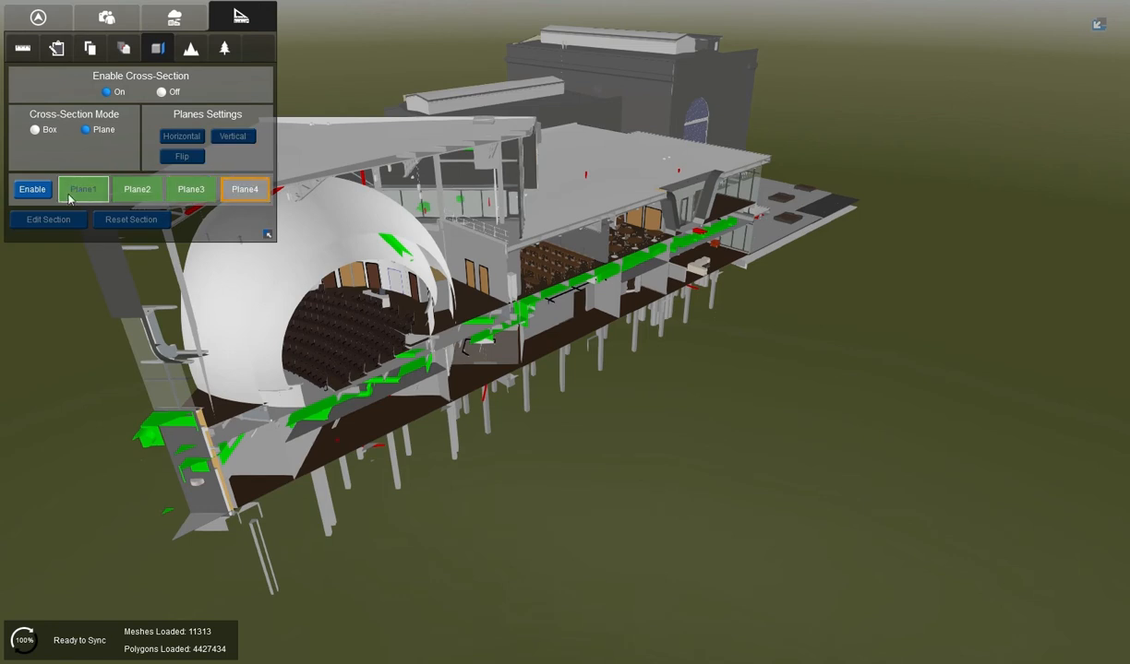
- Enable Plane4 to cut horizontally through the floor plan
left_click(32, 189)
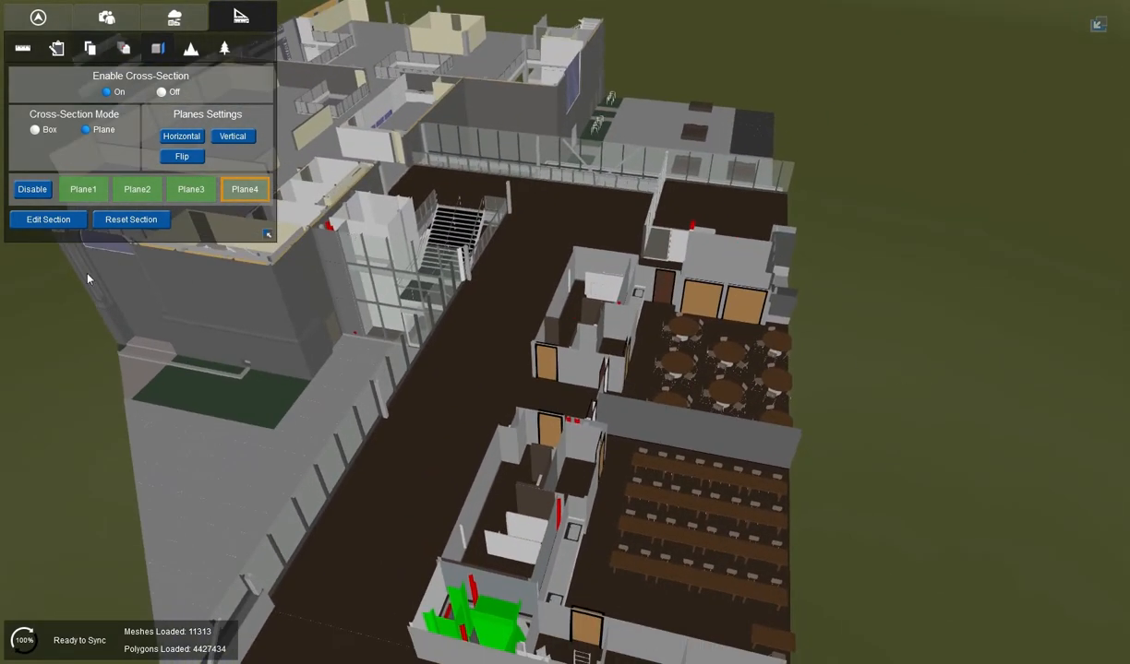
mouse_move(48, 219)
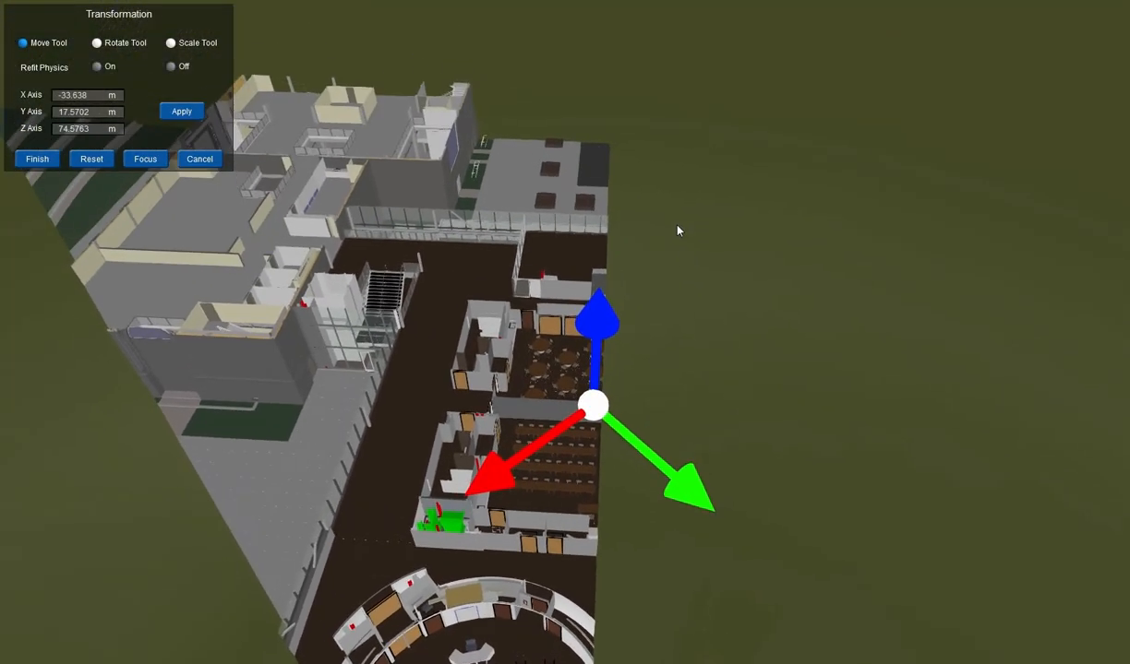
mouse_move(598, 318)
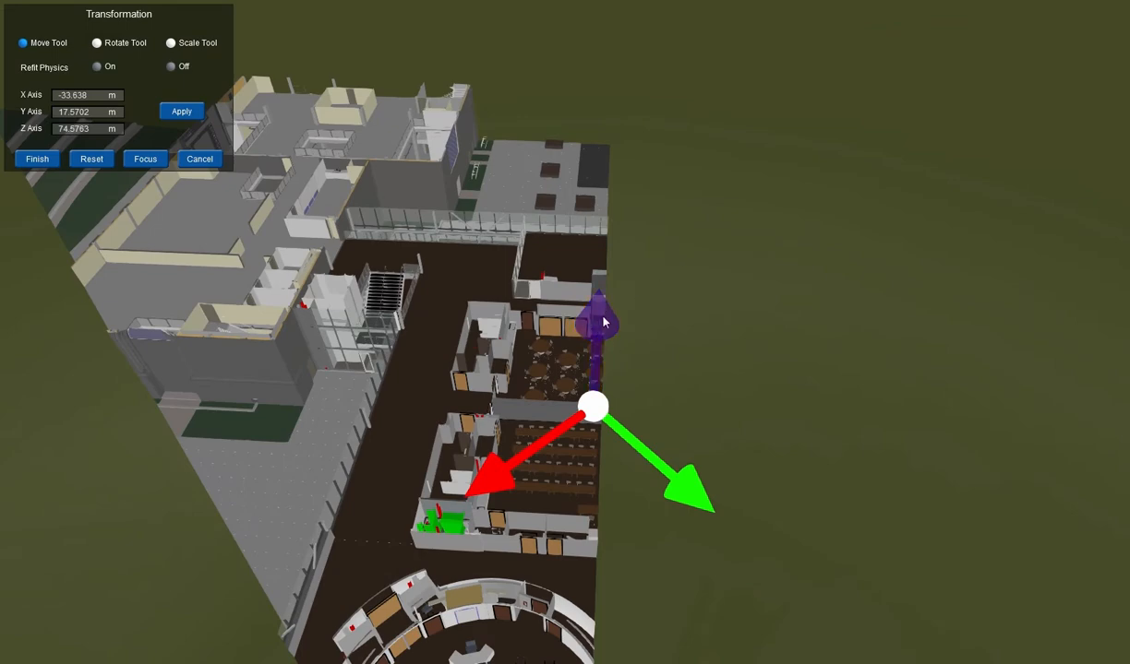